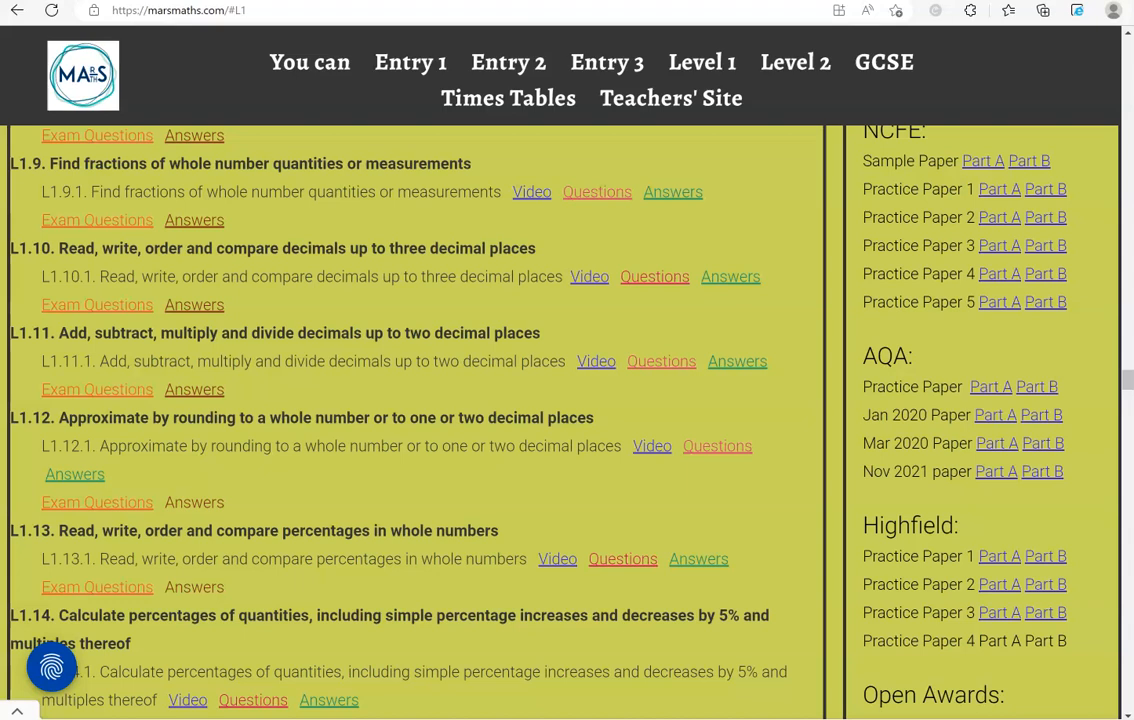
mouse_move(108, 536)
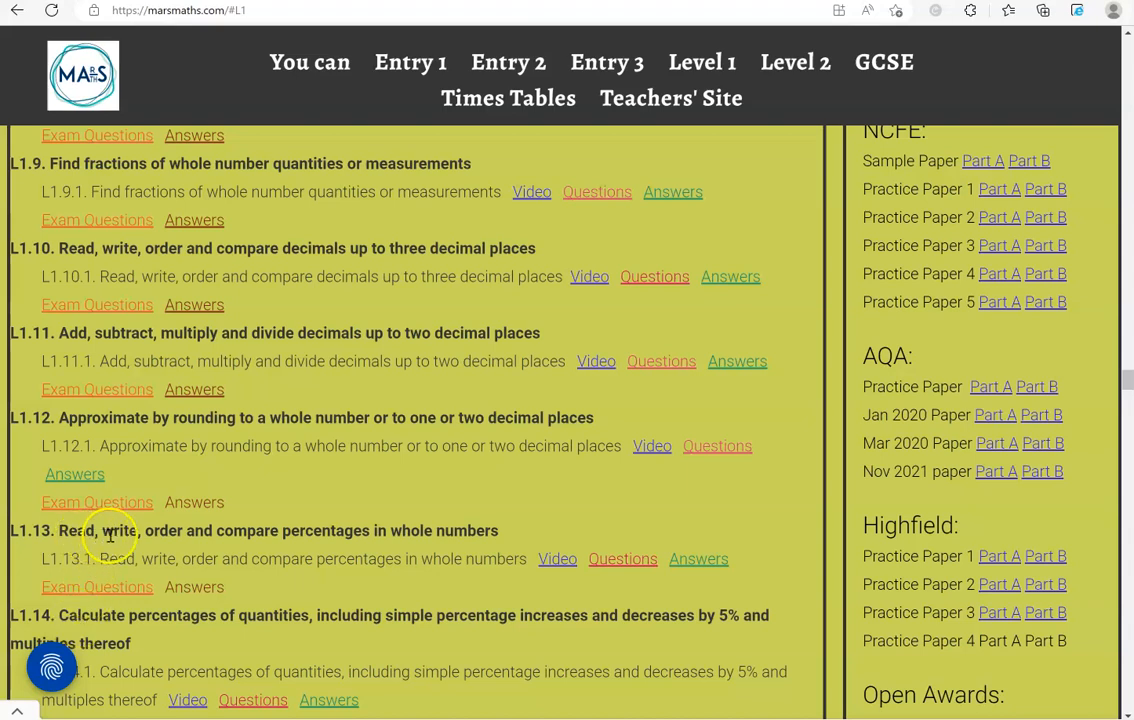
mouse_move(368, 538)
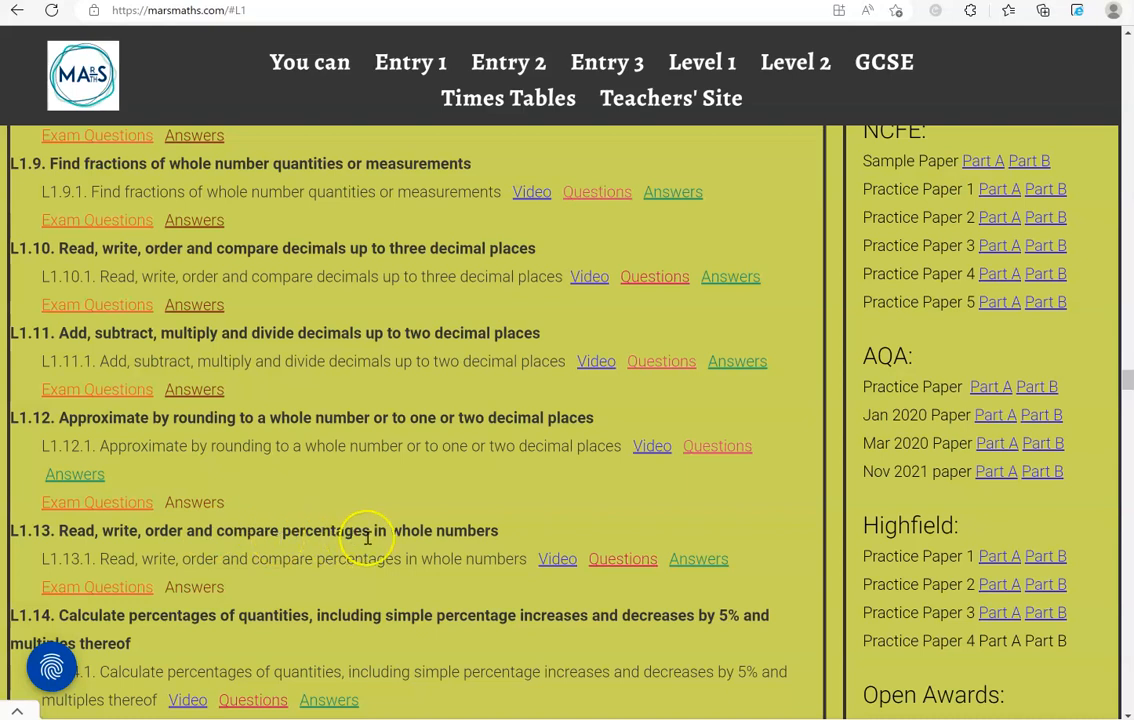
mouse_move(484, 534)
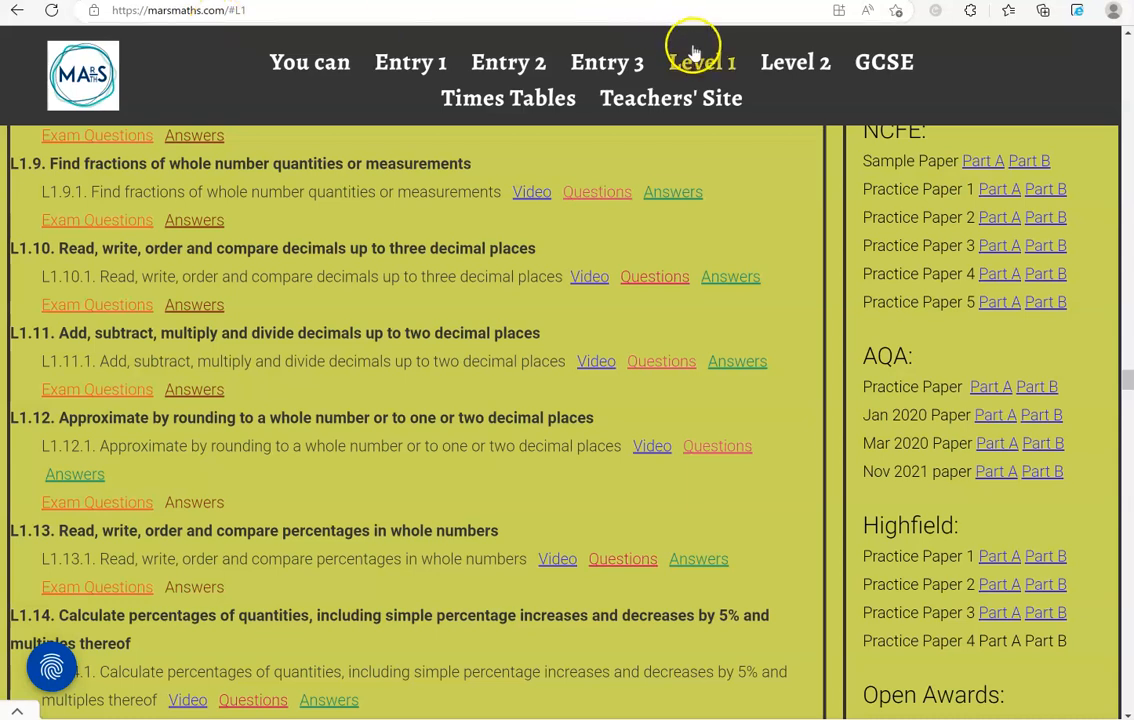
mouse_move(110, 600)
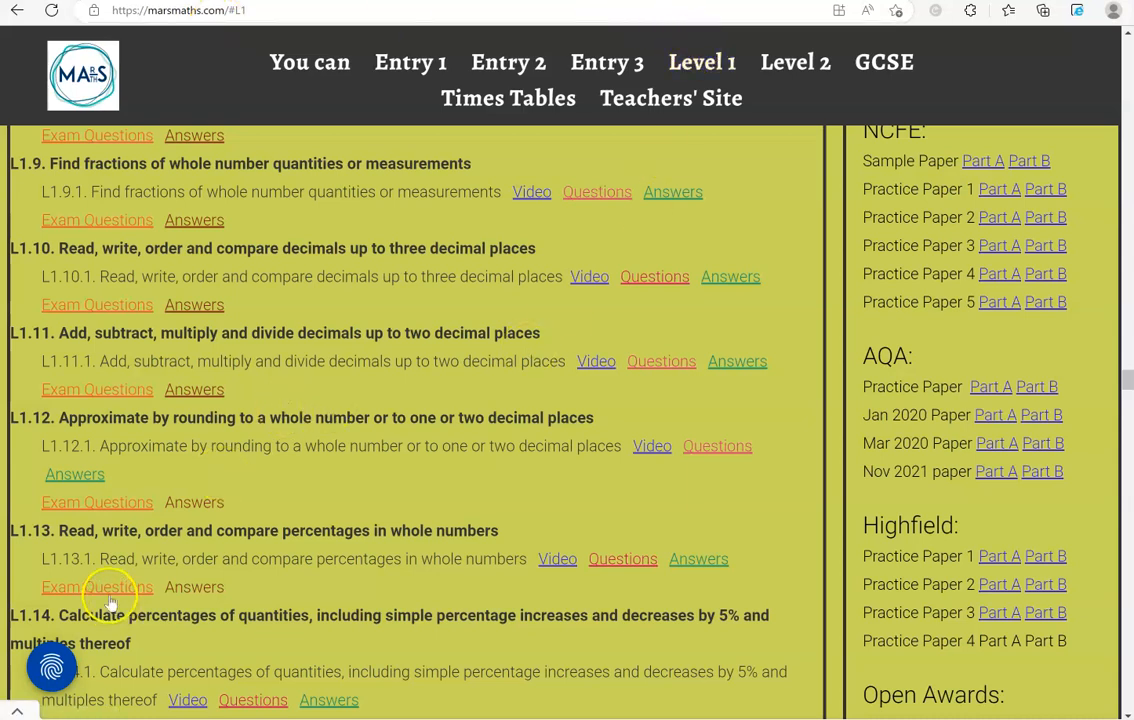
Open the L1.13 comparing-percentages exam questions PDF in Edge.
click(96, 588)
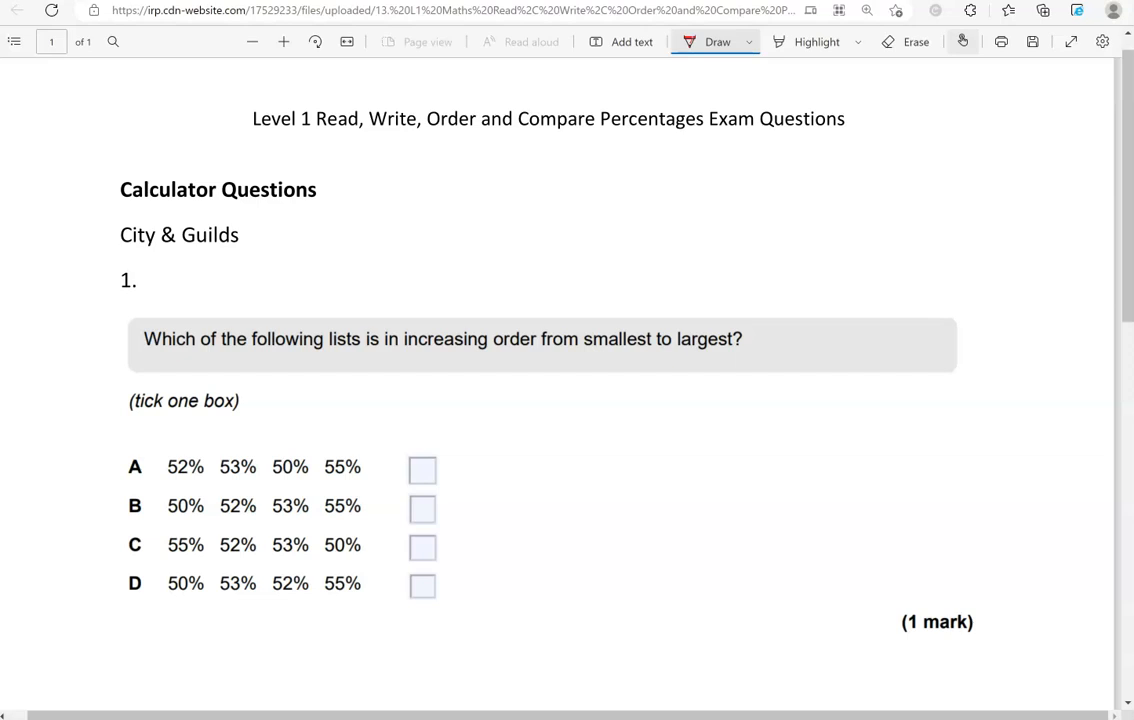
In red, underline 'increasing', mark the percentage digits in rows A and B, and tick box B.
drag(408, 352, 492, 348)
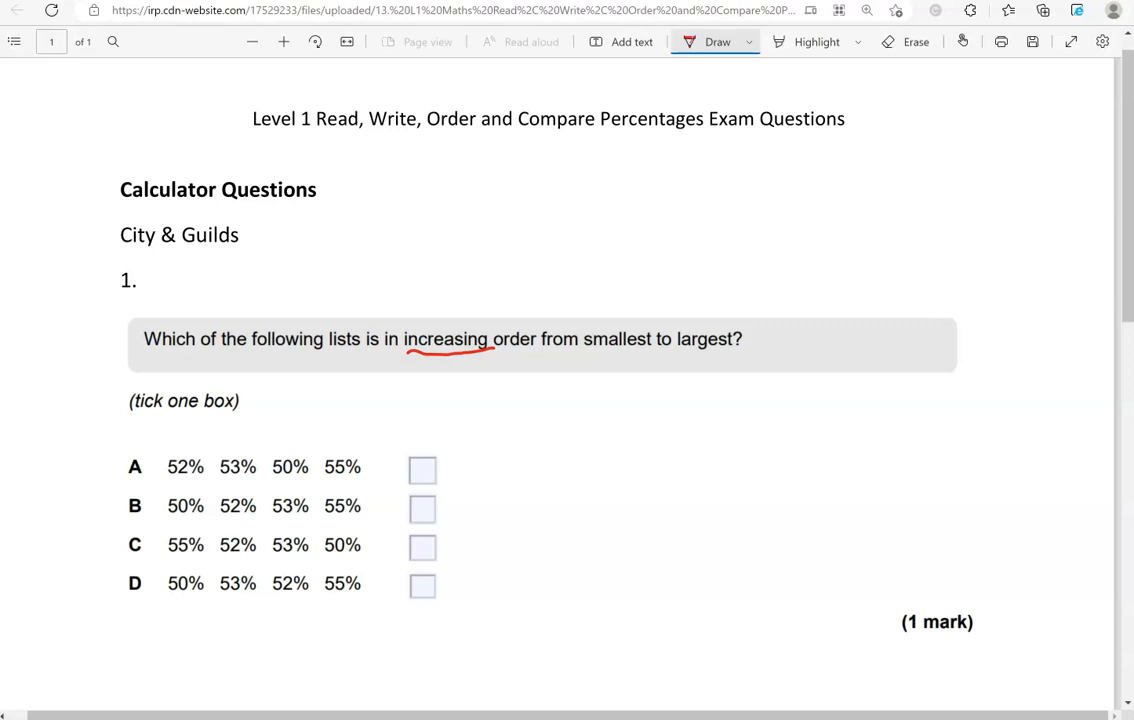
drag(272, 482, 300, 482)
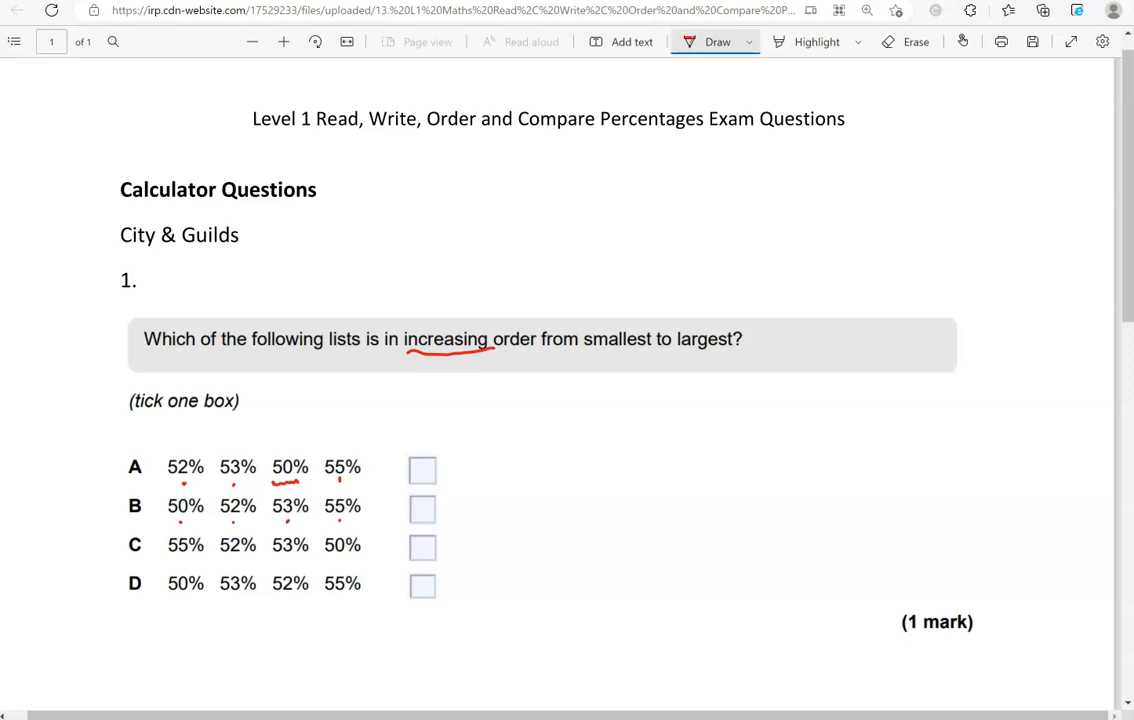
drag(416, 500, 440, 520)
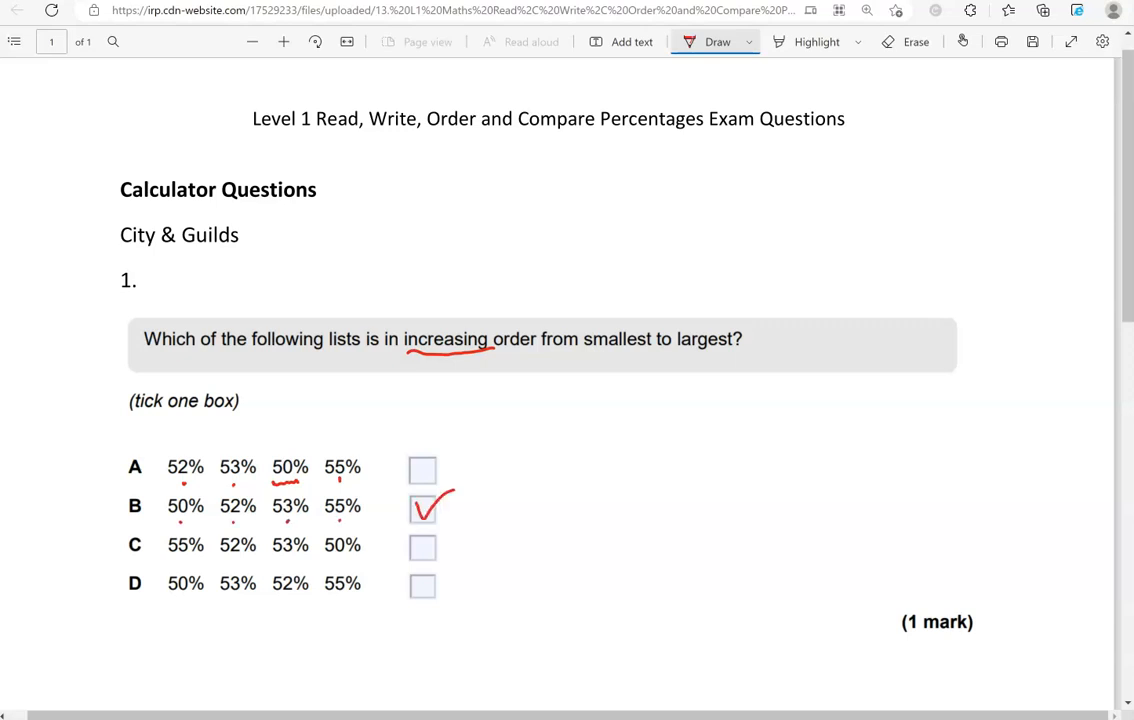
Scroll down to Question 2's bank interest rate table.
scroll(down, 3)
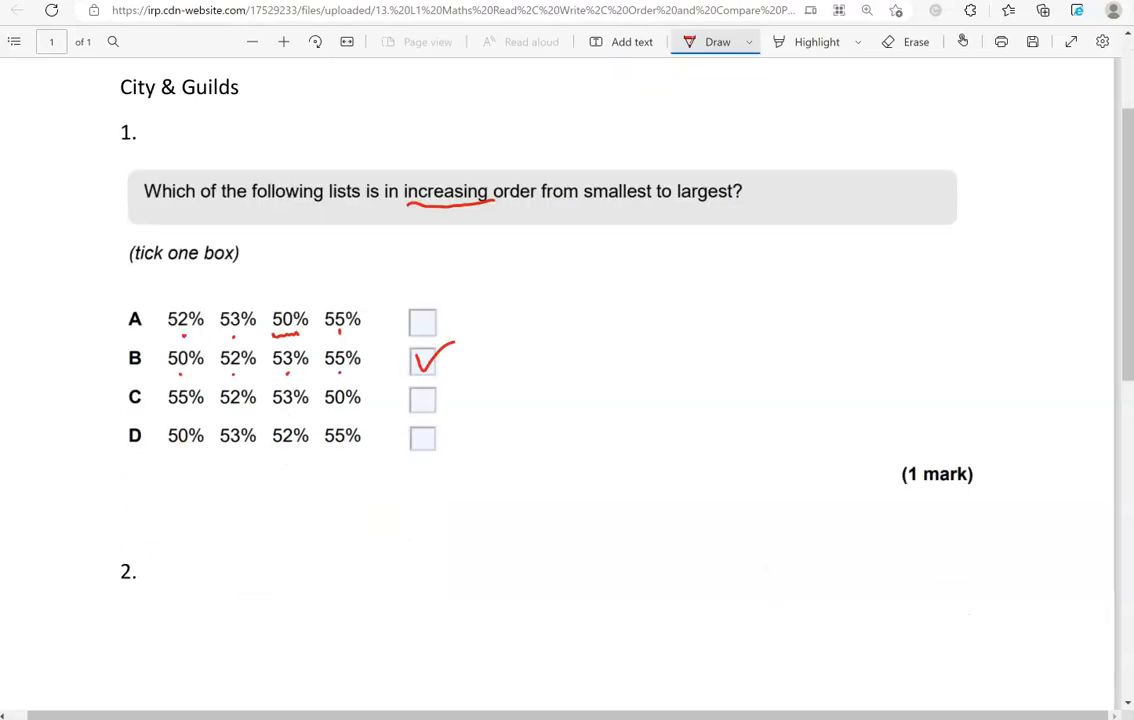
scroll(down, 3)
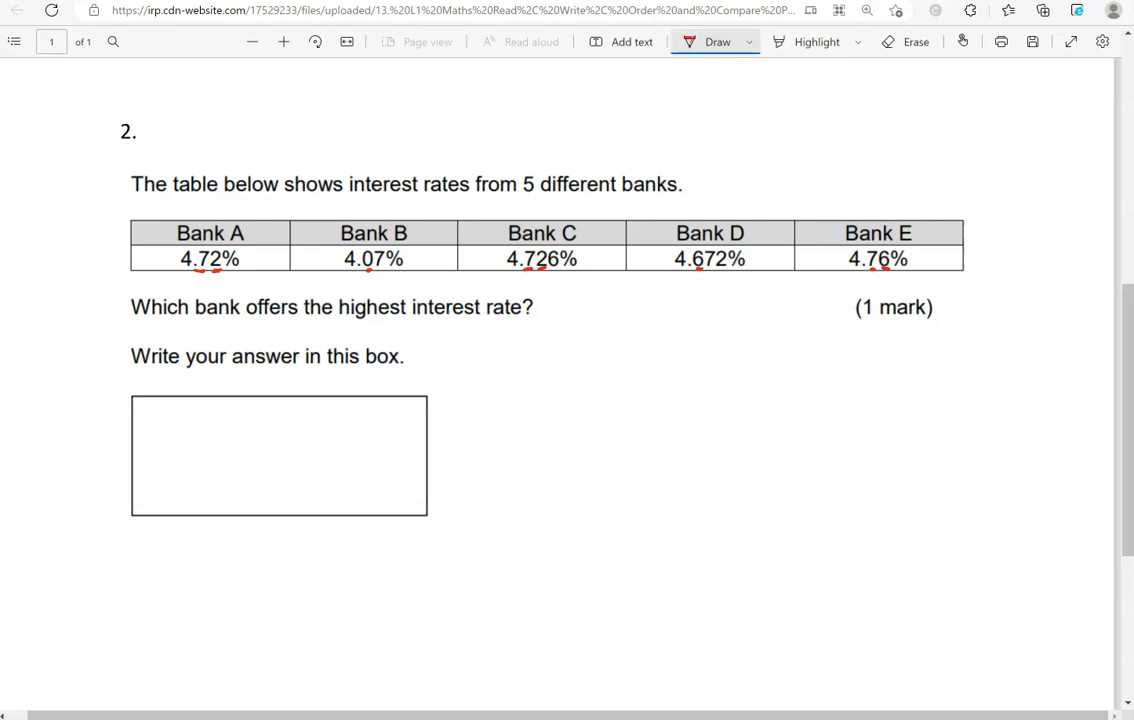
Circle Bank E's 4.76% rate and handwrite 'Bank E' in the answer box in red.
drag(838, 270, 852, 250)
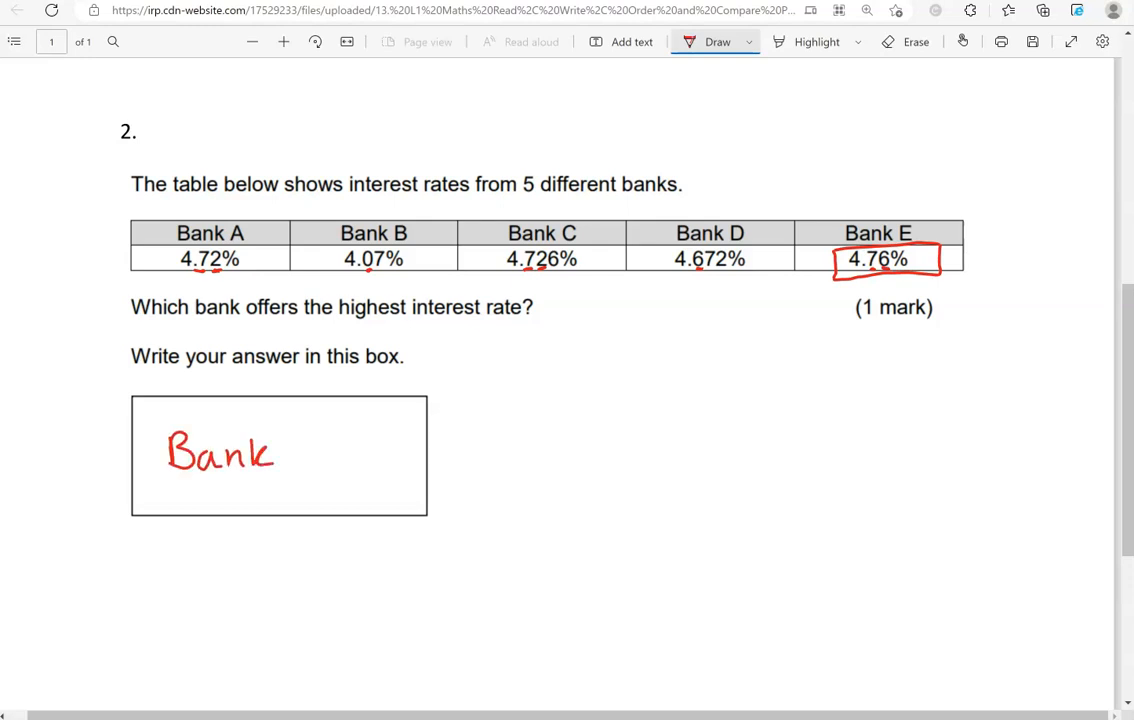
drag(300, 450, 350, 450)
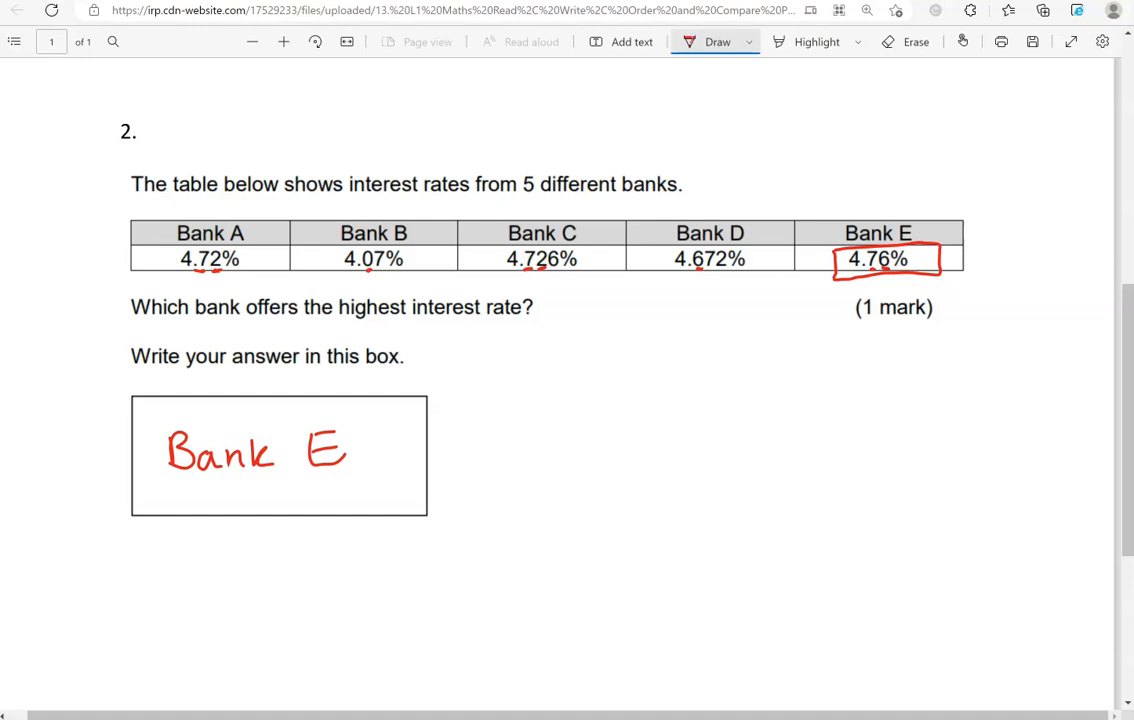
scroll(down, 3)
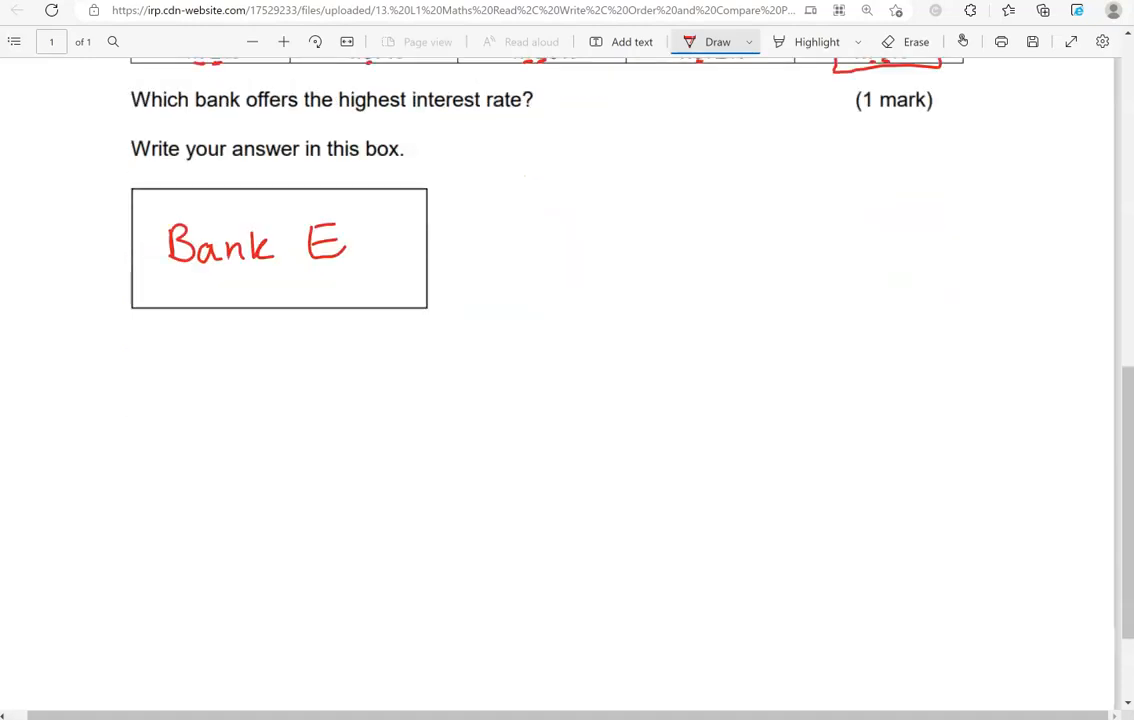
scroll(down, 3)
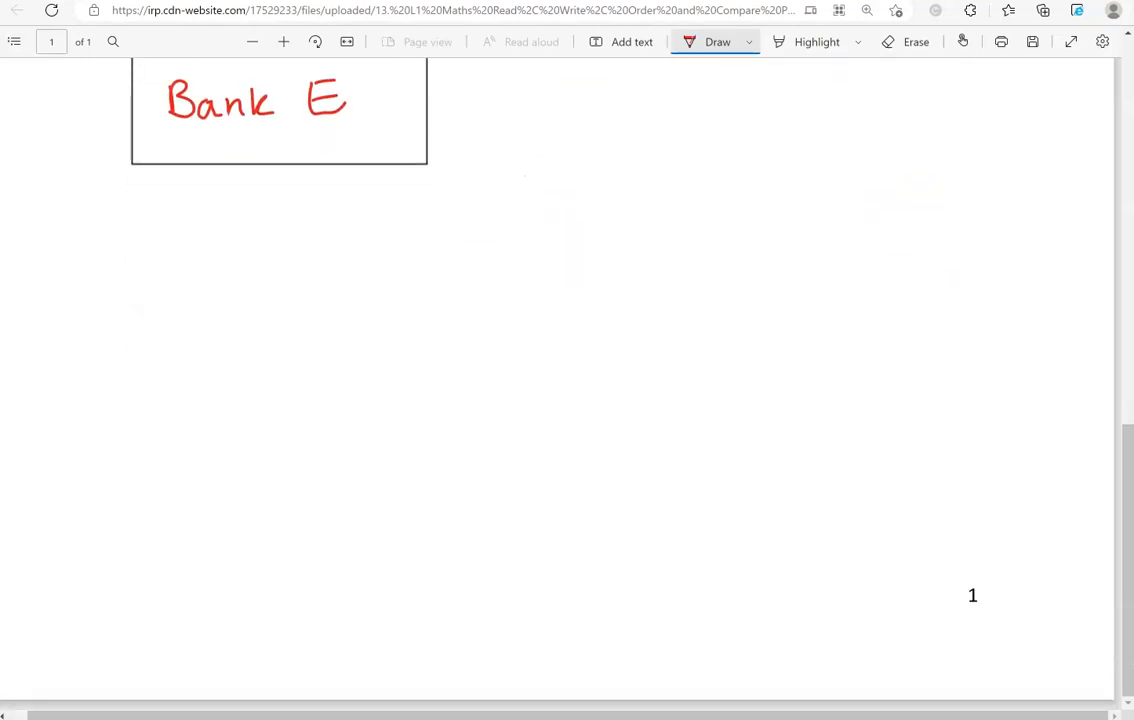